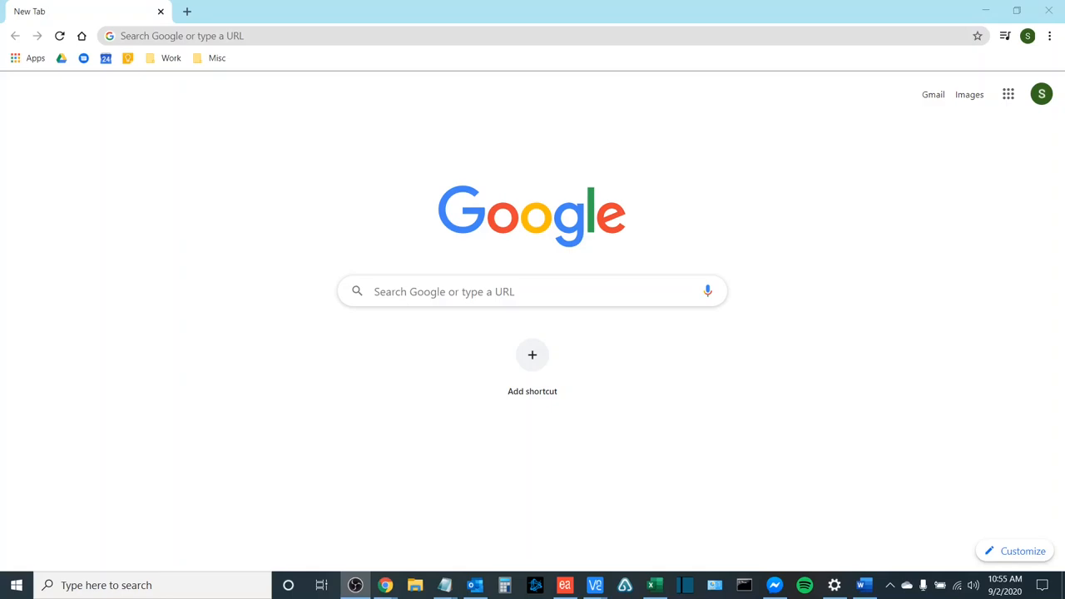
- Reach the printer's web page at 192.168.1.71 and enter Admin as the login user name
text(192.168.1.71)
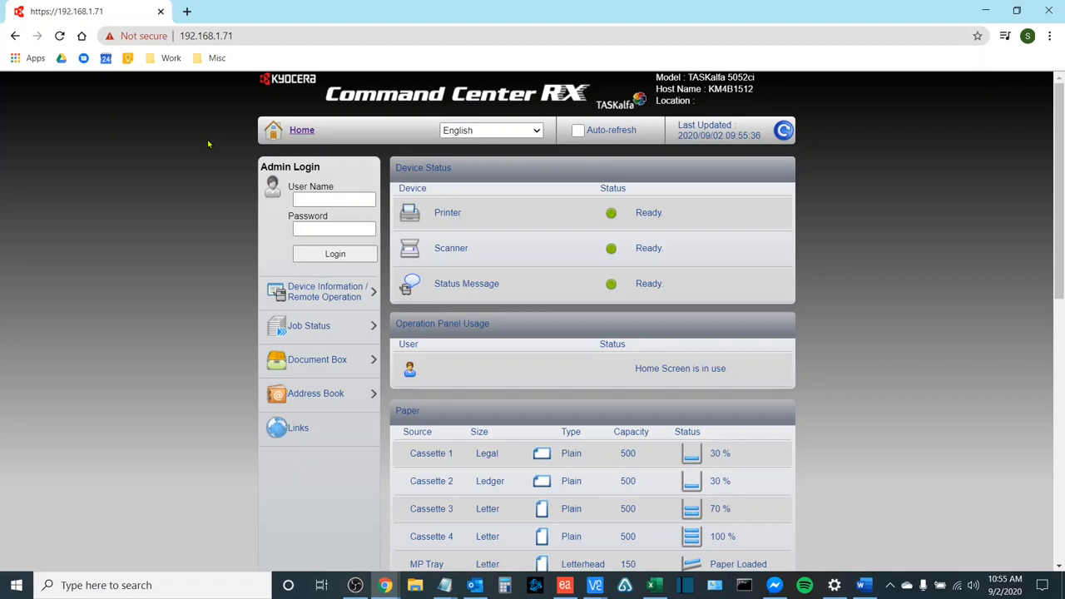
click(333, 200)
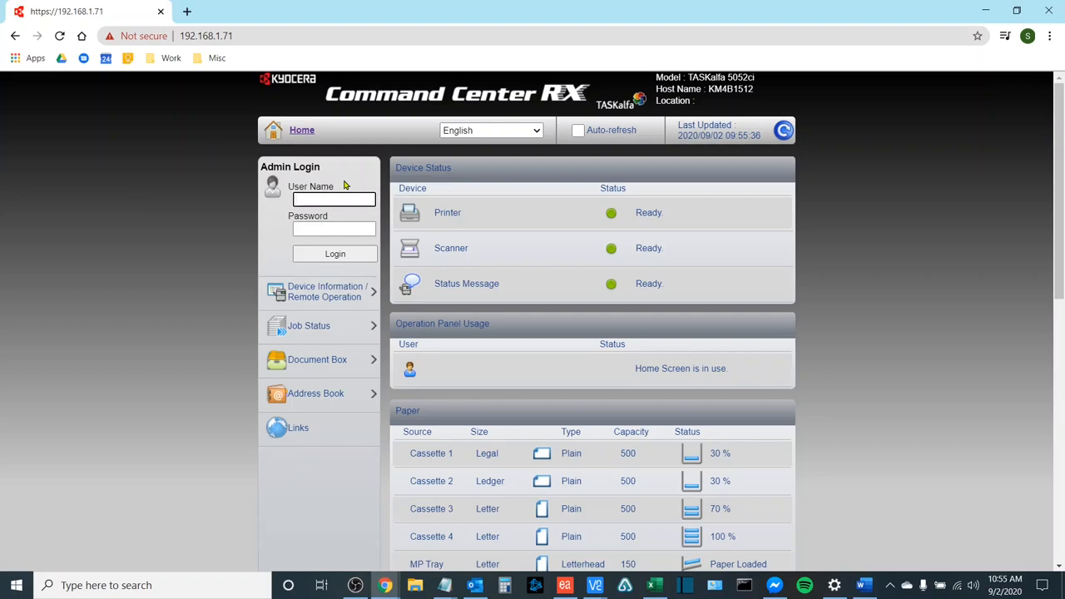
click(333, 199)
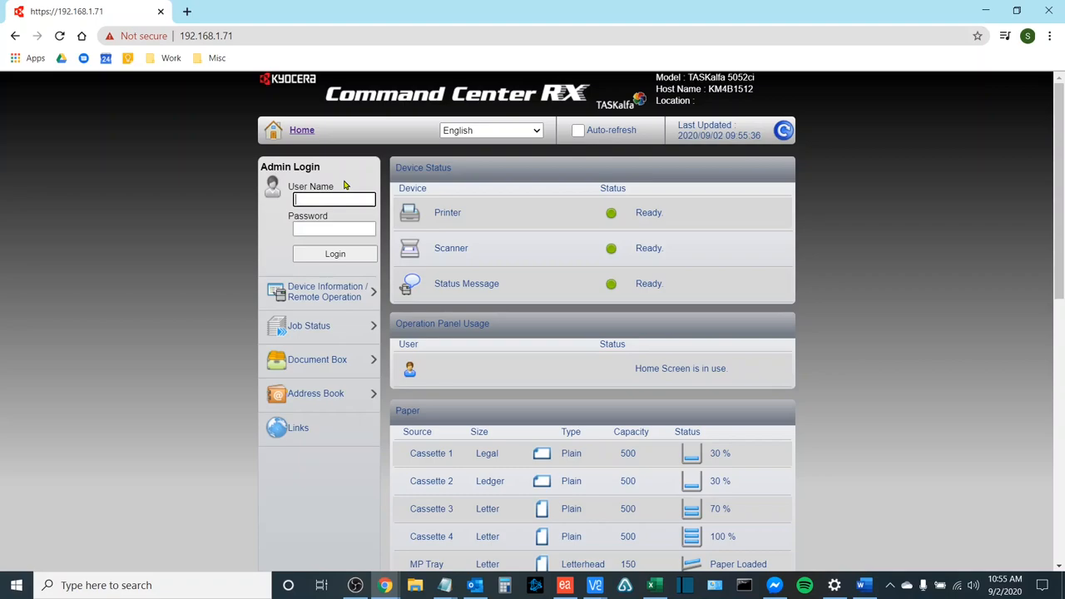
text(Admin)
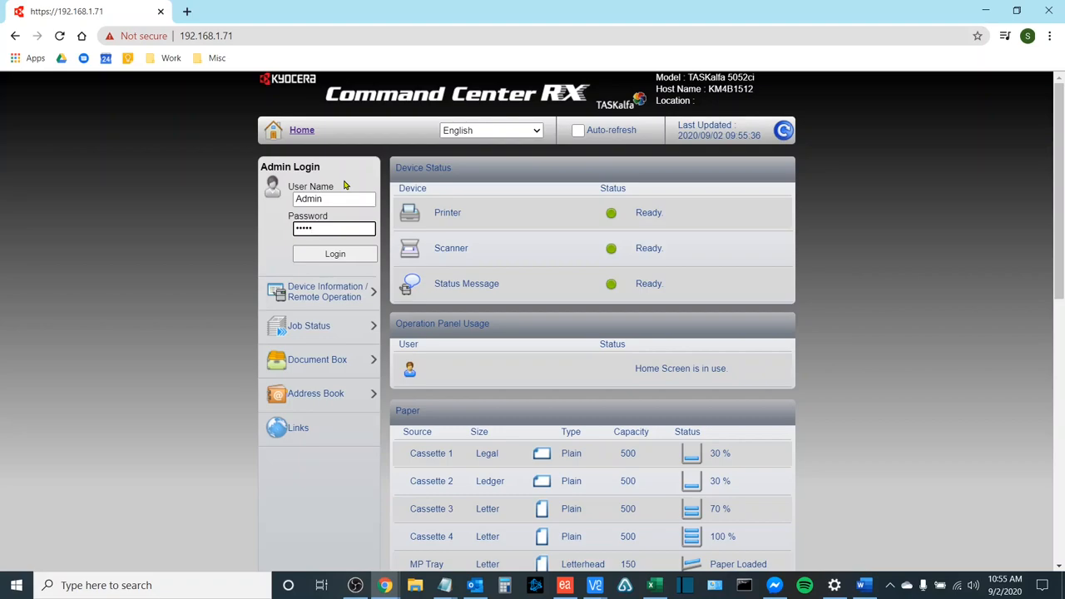
- Log in as Admin and set Remote Services to On under Management Settings
click(335, 253)
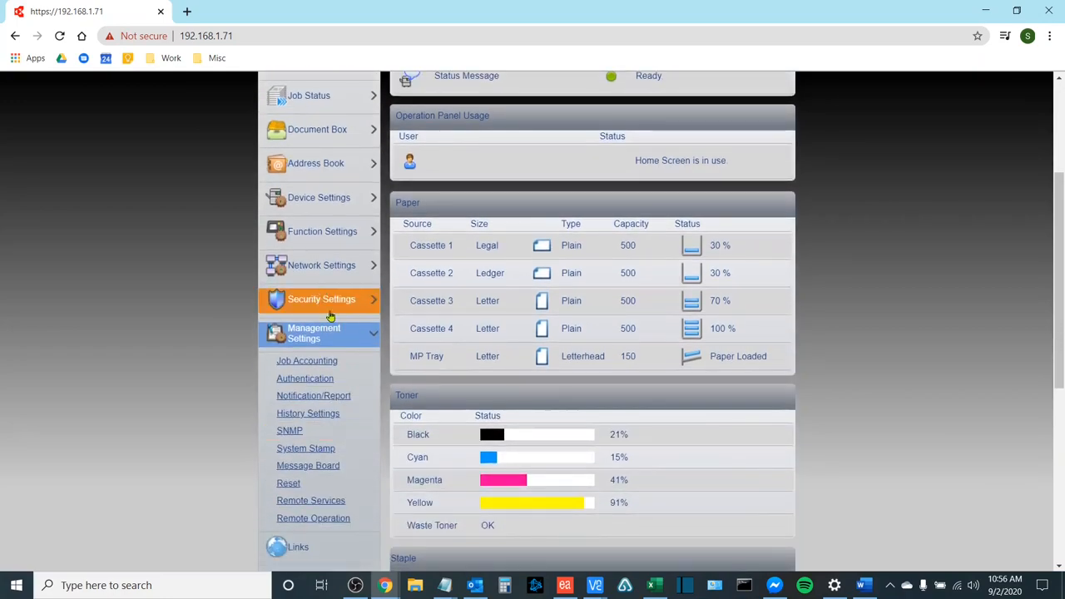
click(310, 499)
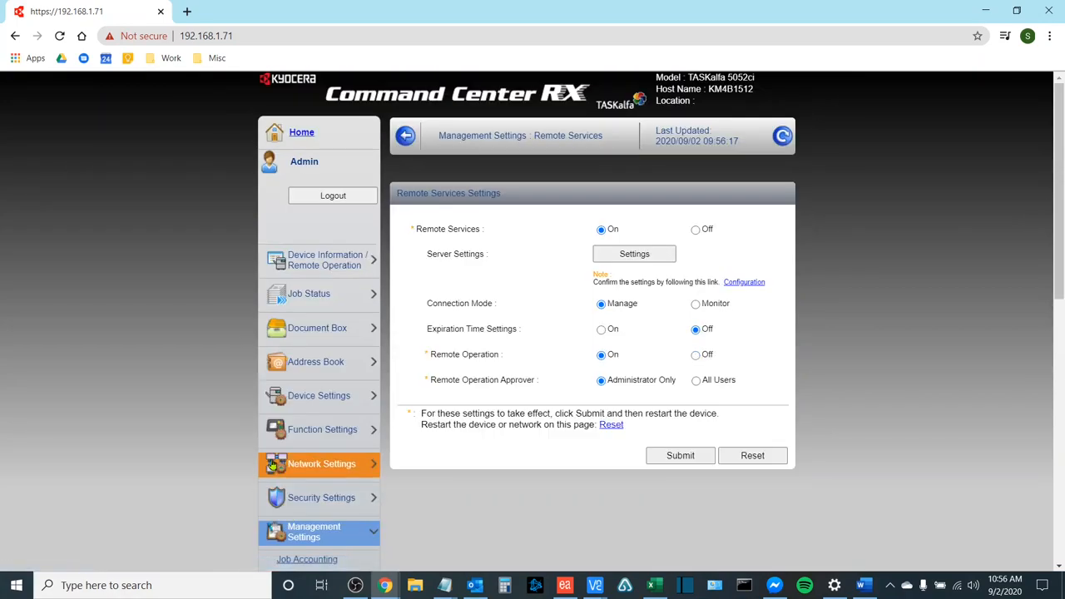
click(695, 230)
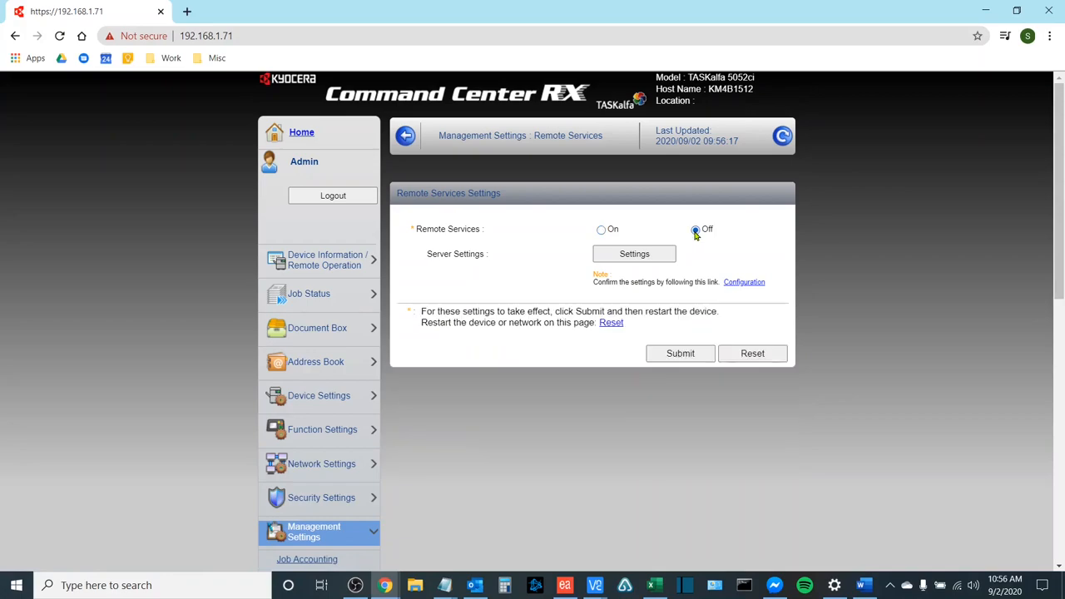
click(696, 230)
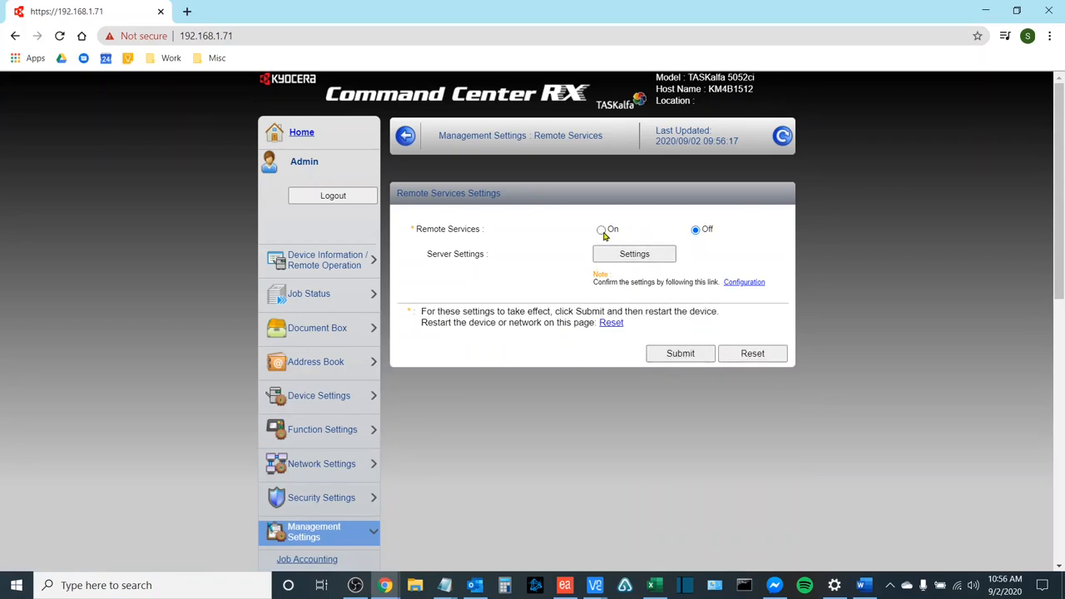
click(679, 353)
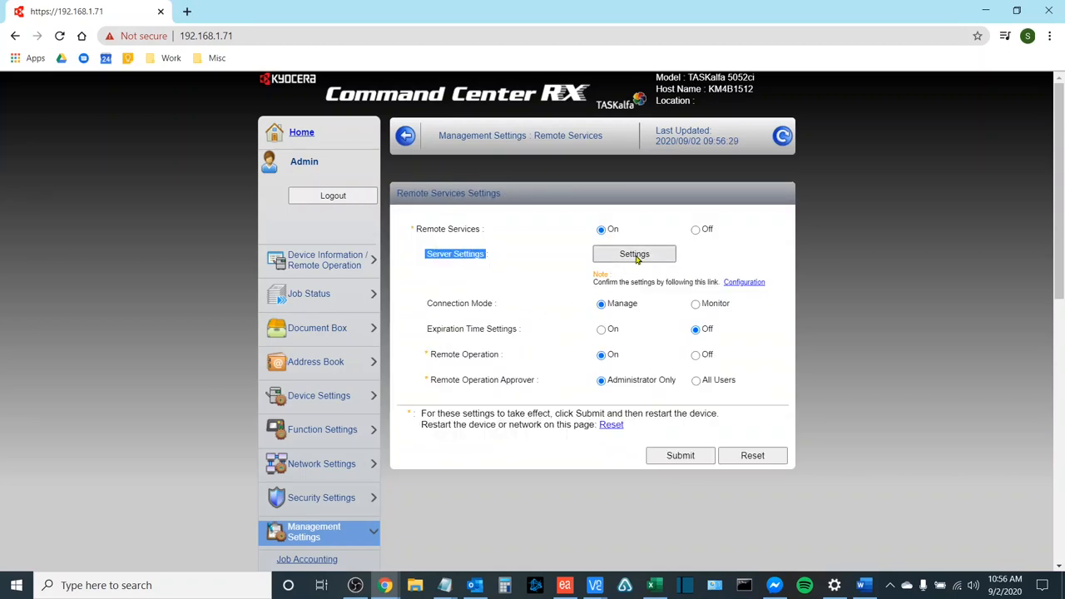
click(635, 253)
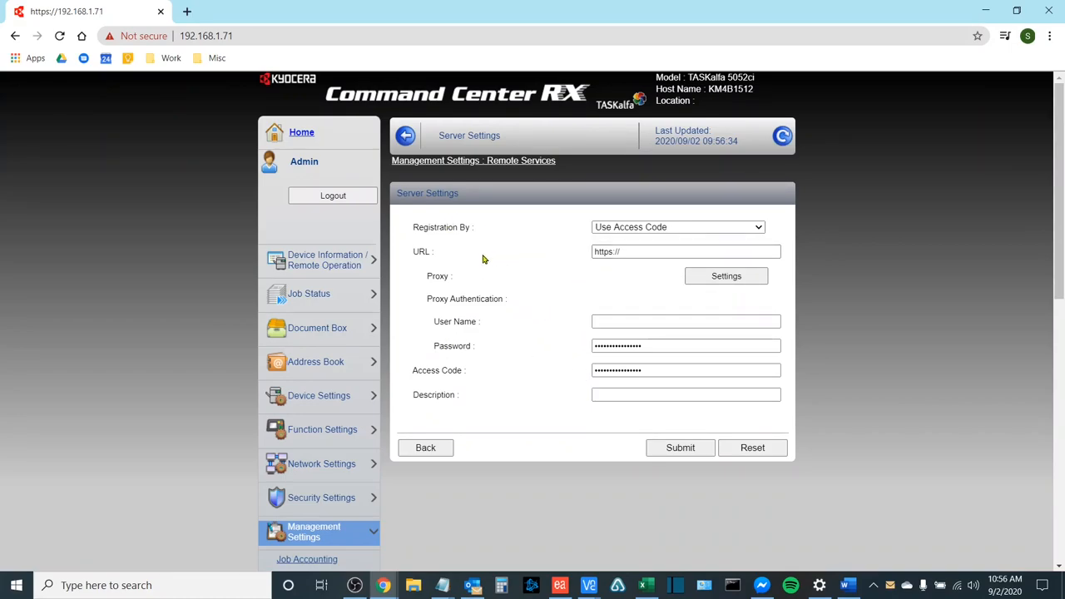
click(686, 251)
text(rfs-u)
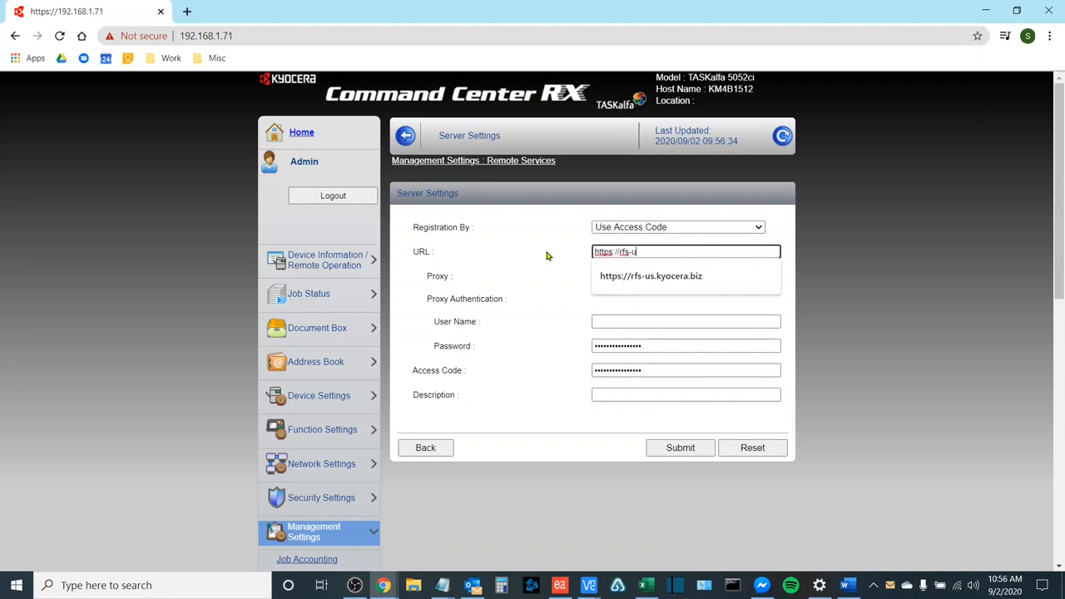
text(s.kyoce)
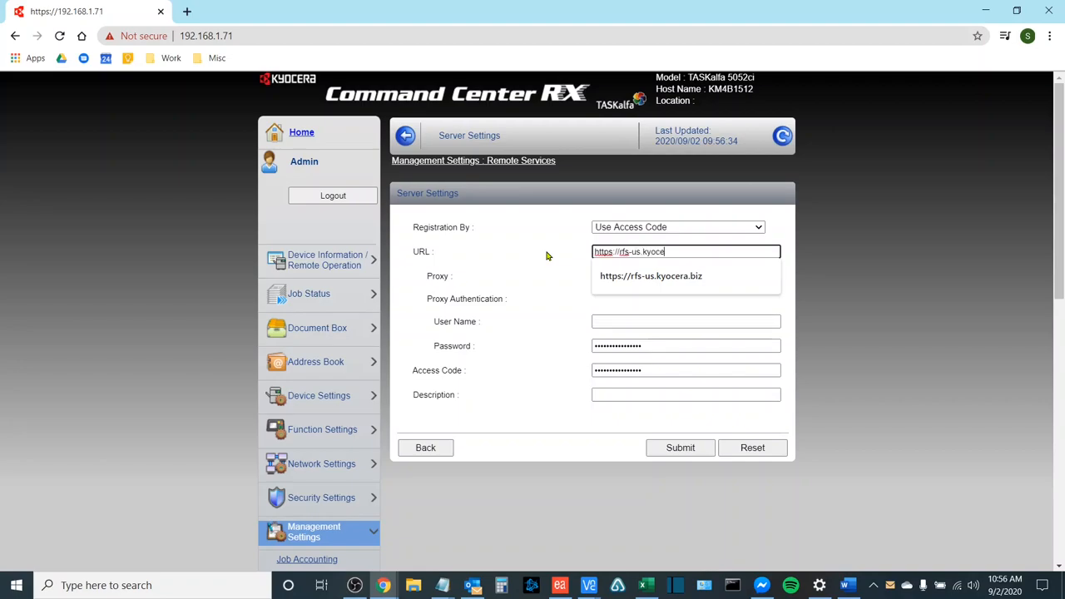
click(650, 277)
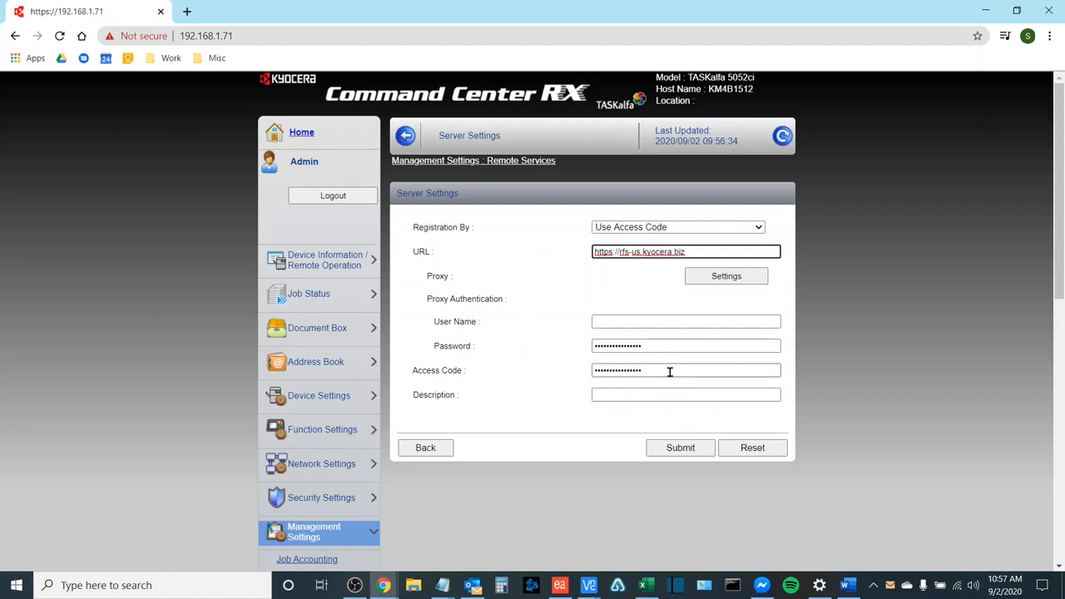
click(686, 369)
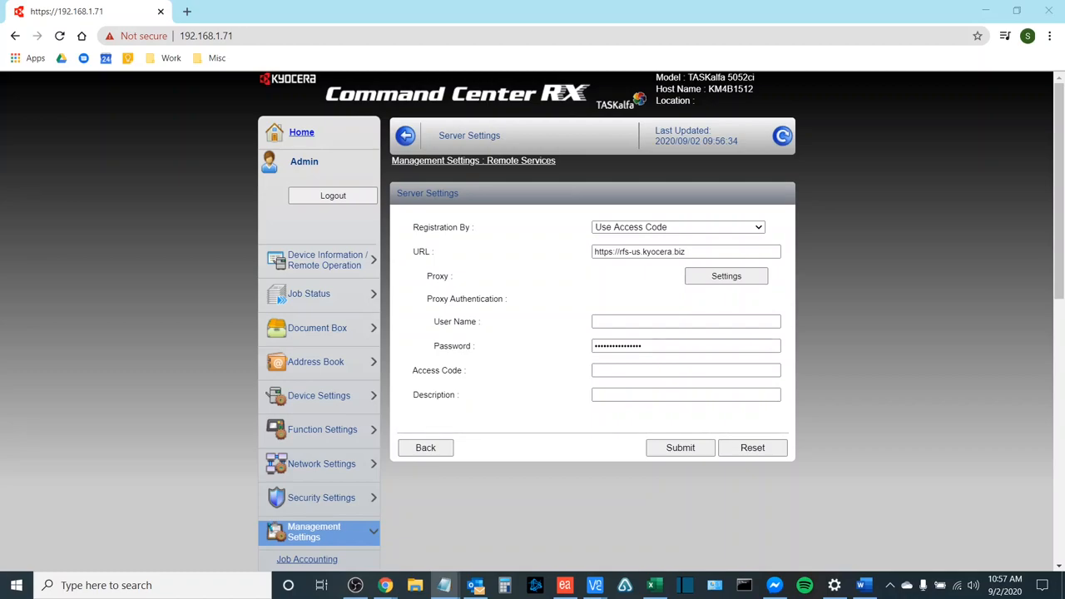
- Submit the server settings, returning to the Remote Services page
click(686, 369)
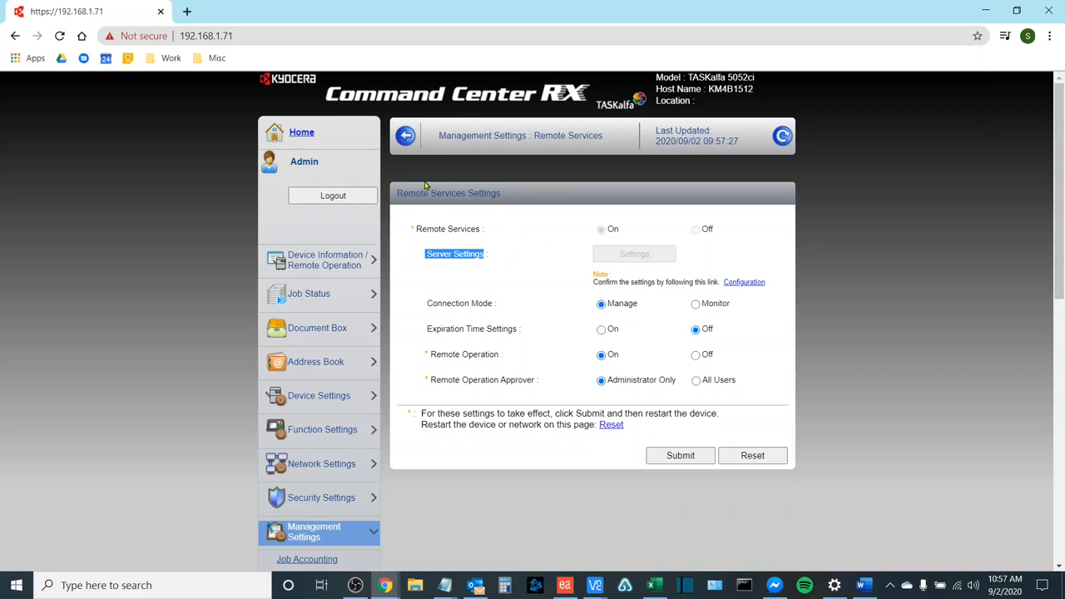
mouse_move(513, 206)
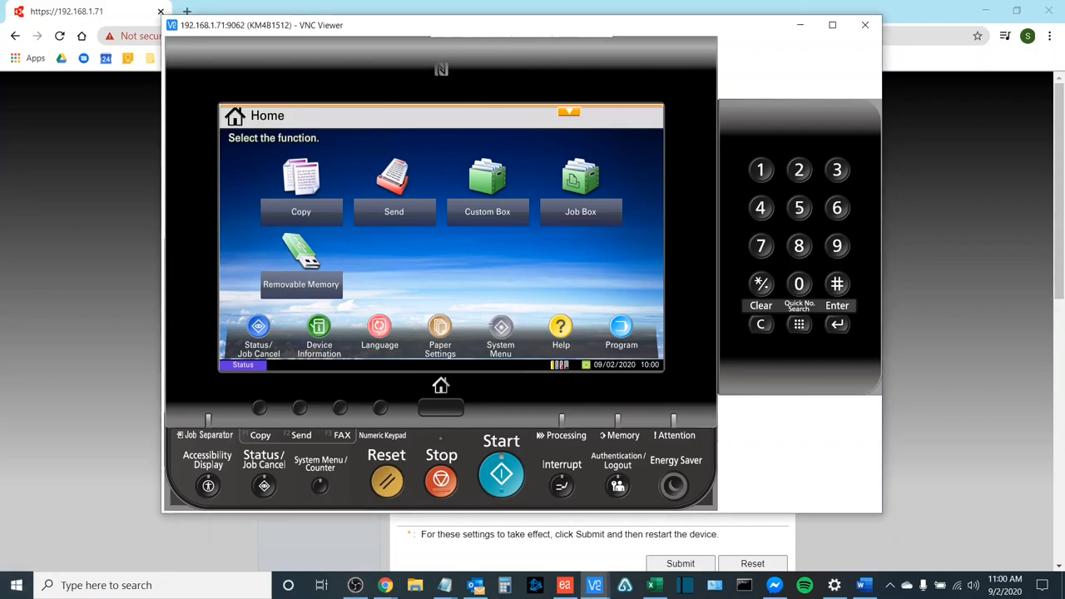
- Enter System Menu > System/Network on the panel and log in with the admin credentials
click(499, 333)
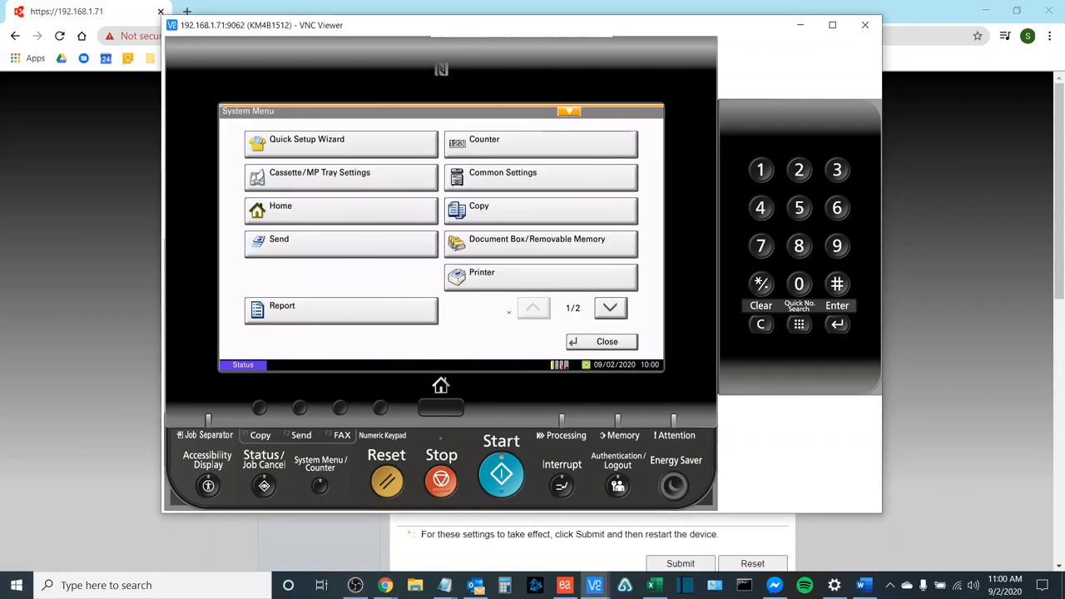
click(609, 306)
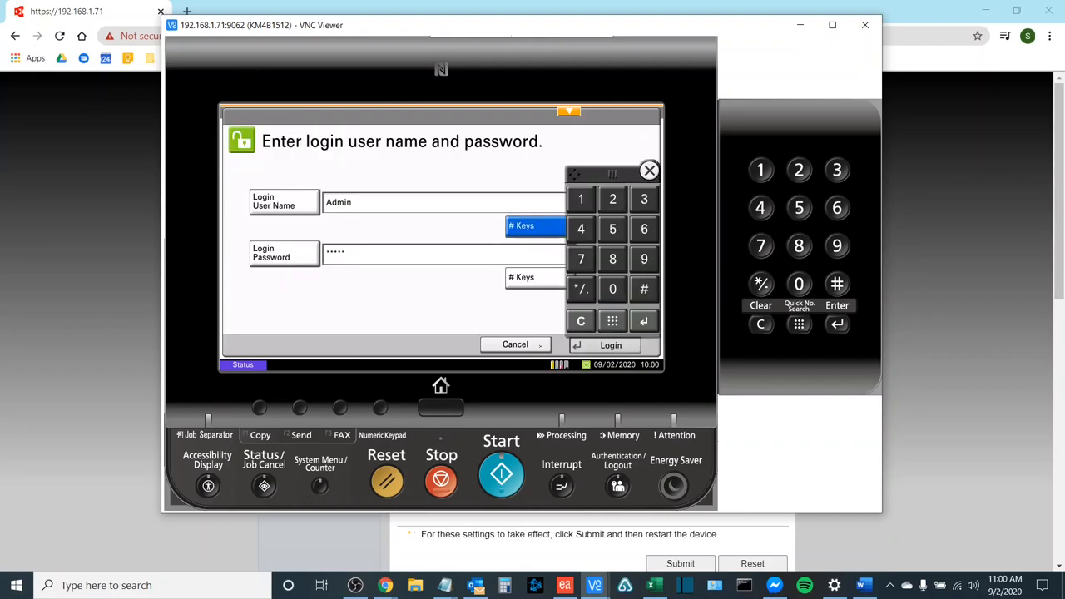
click(610, 345)
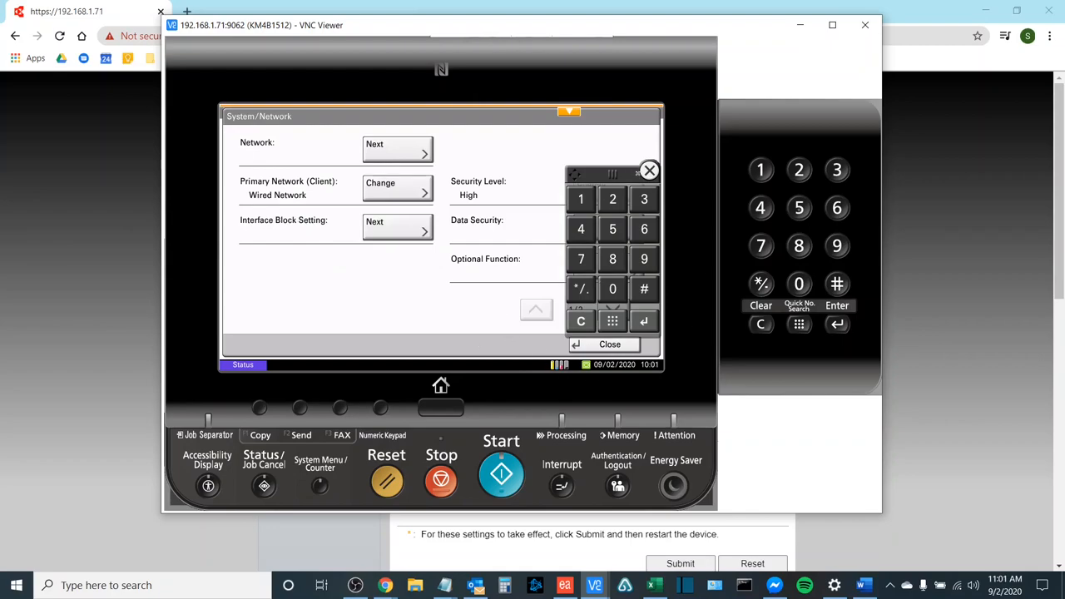
- On page 2, set Remote Services to On in the Remote Services Settings screen
click(649, 170)
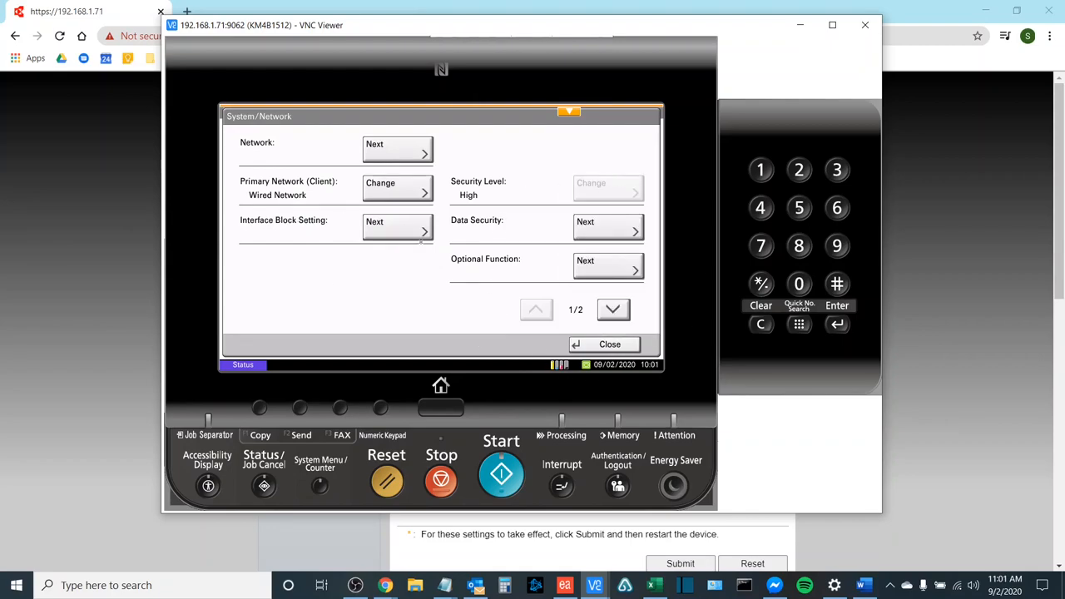
click(612, 307)
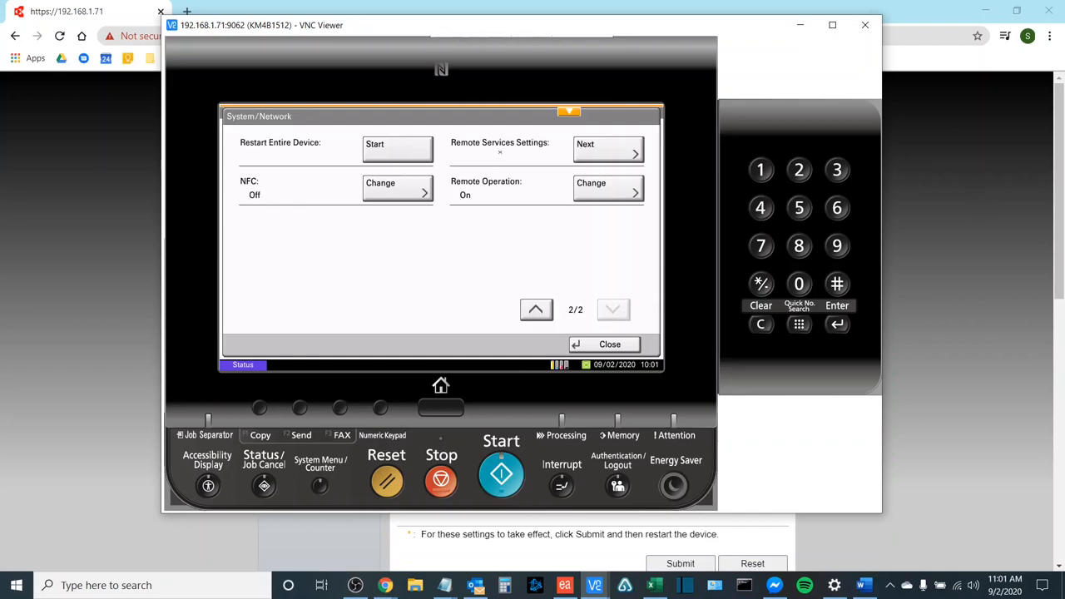
click(609, 148)
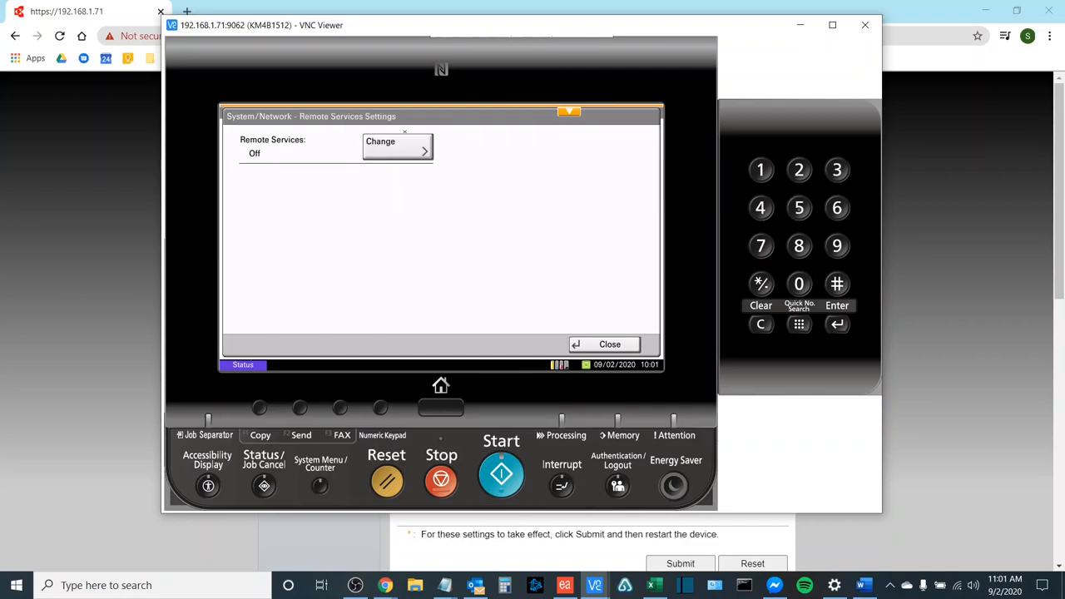
click(397, 147)
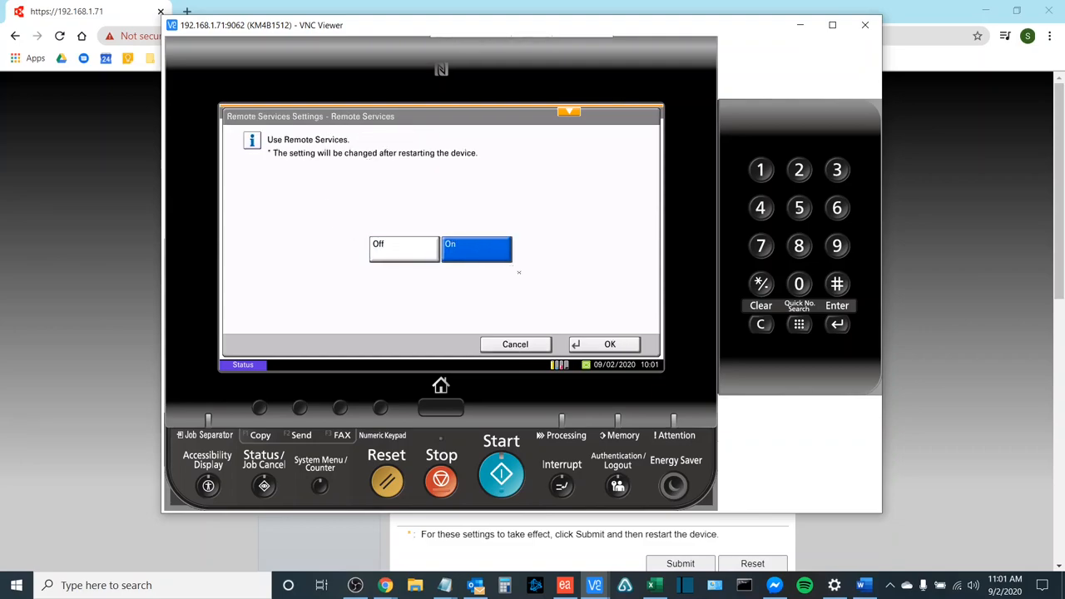
click(609, 343)
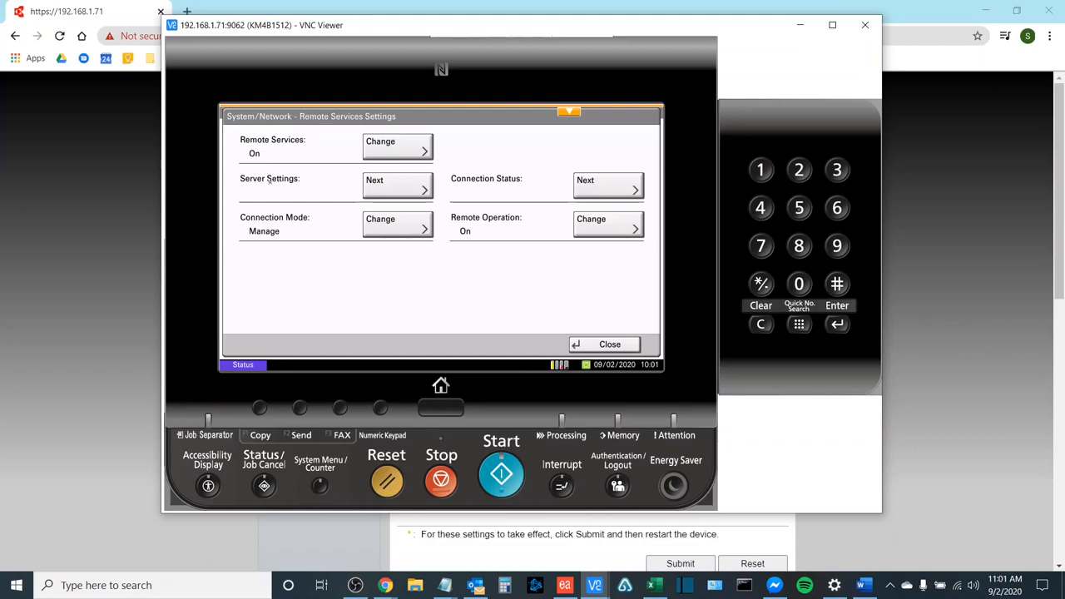
click(397, 183)
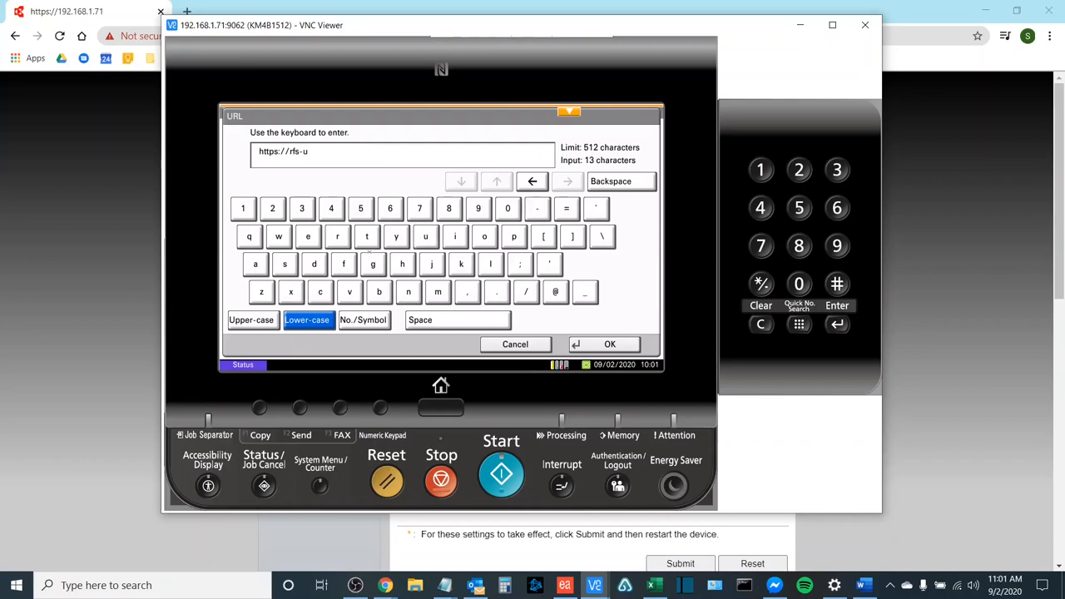
click(609, 343)
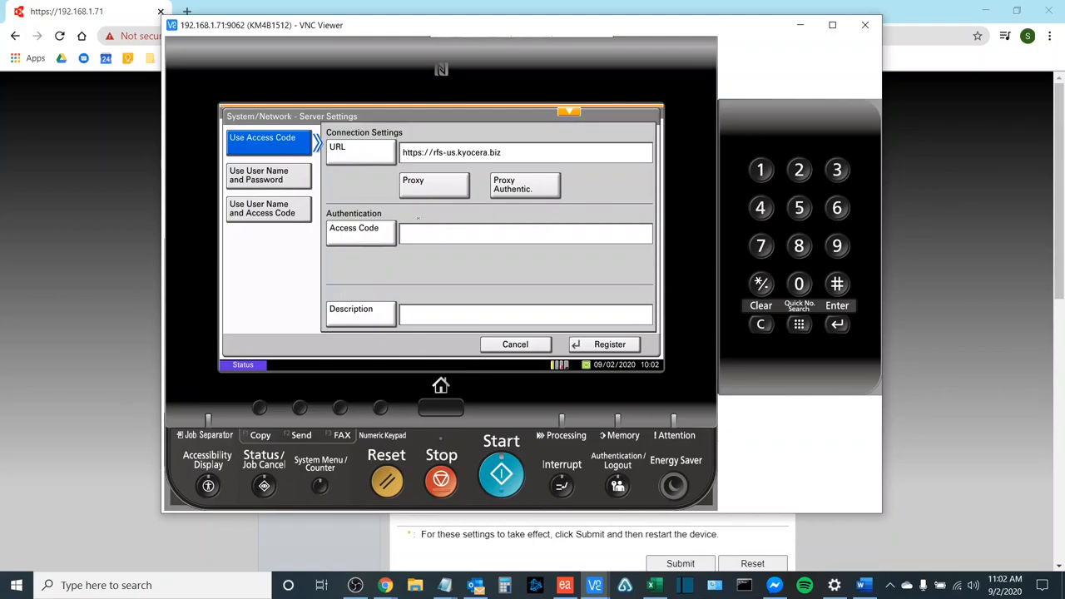
click(360, 233)
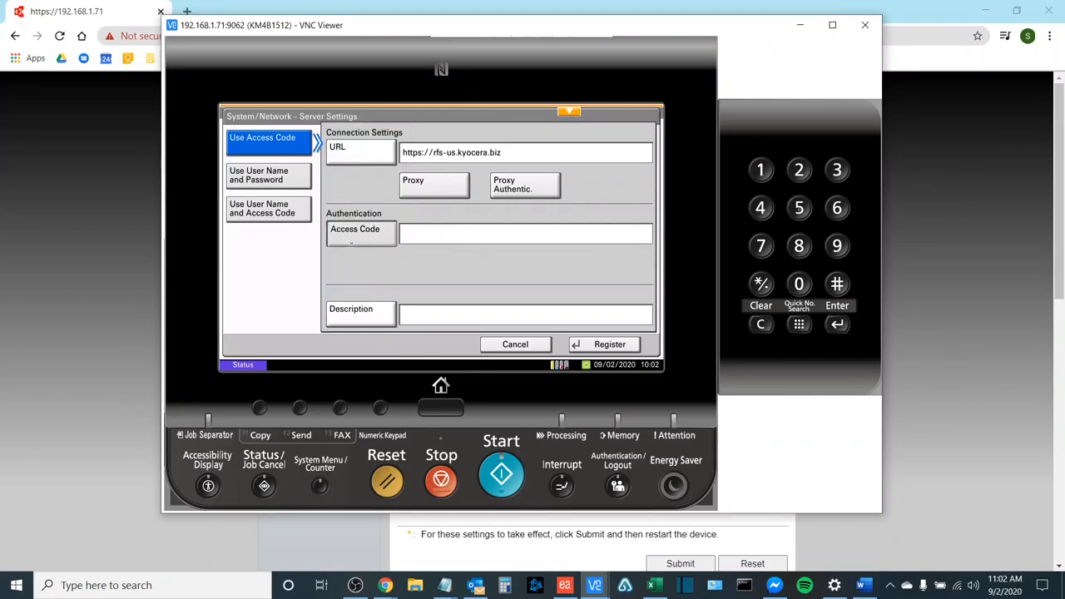
click(526, 233)
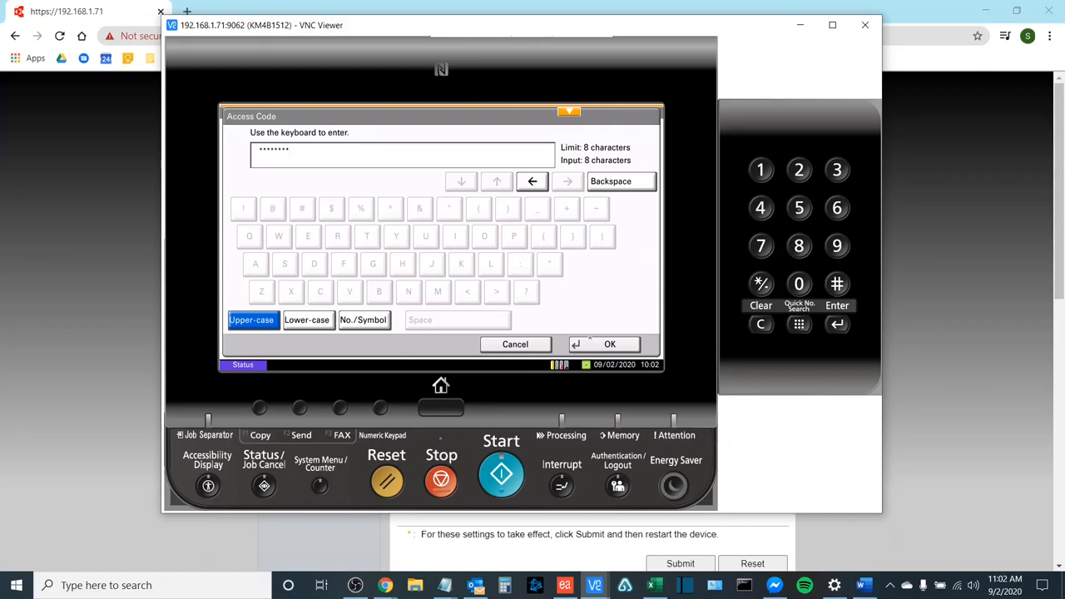
click(609, 343)
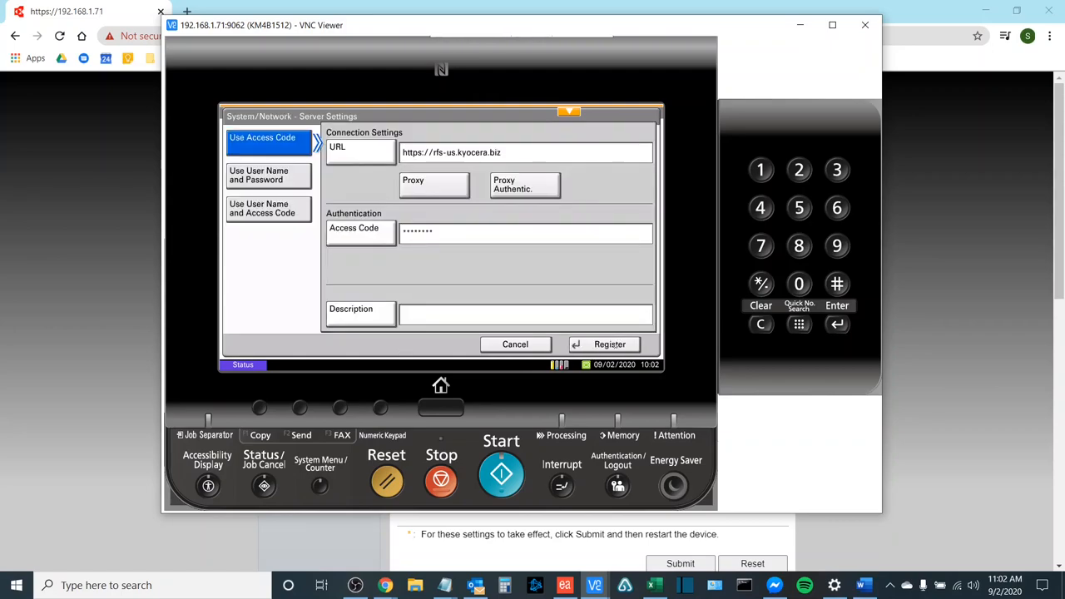
- Register with the server, confirming group Boston Document Systems Inc
click(609, 342)
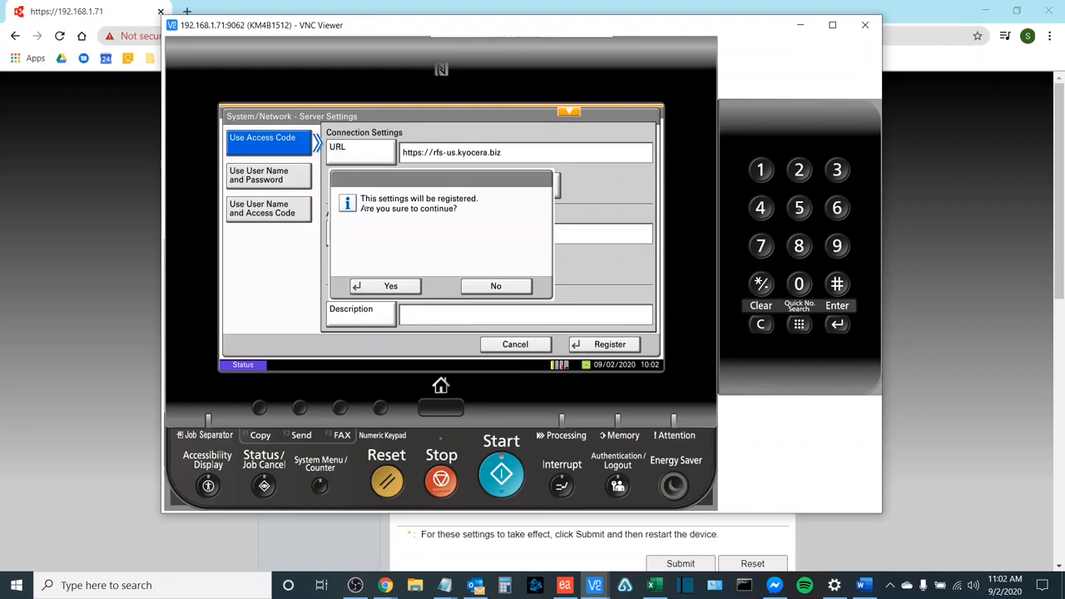
click(390, 287)
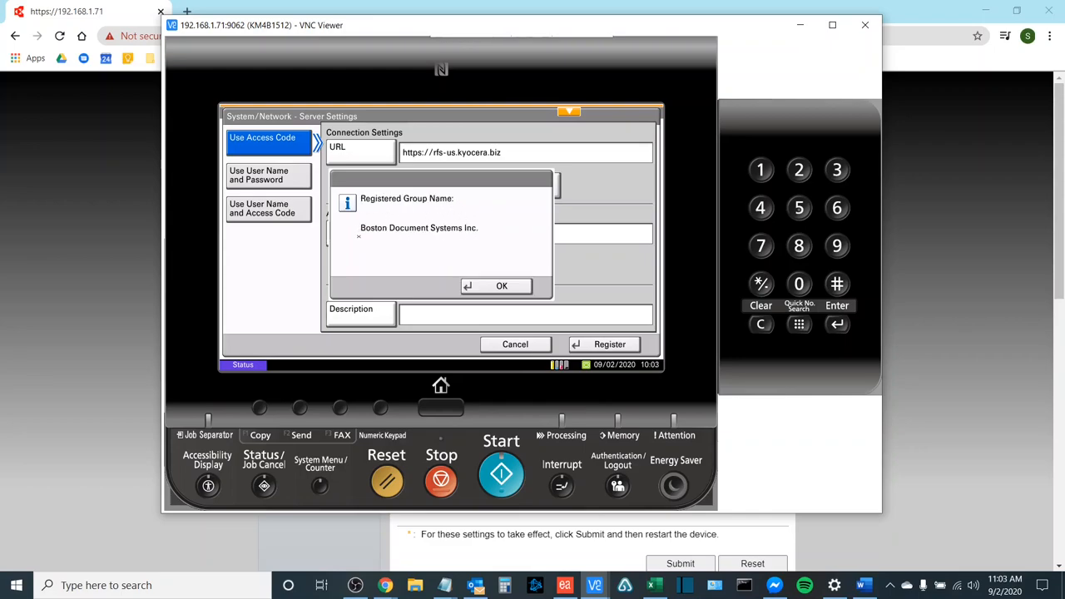
click(501, 286)
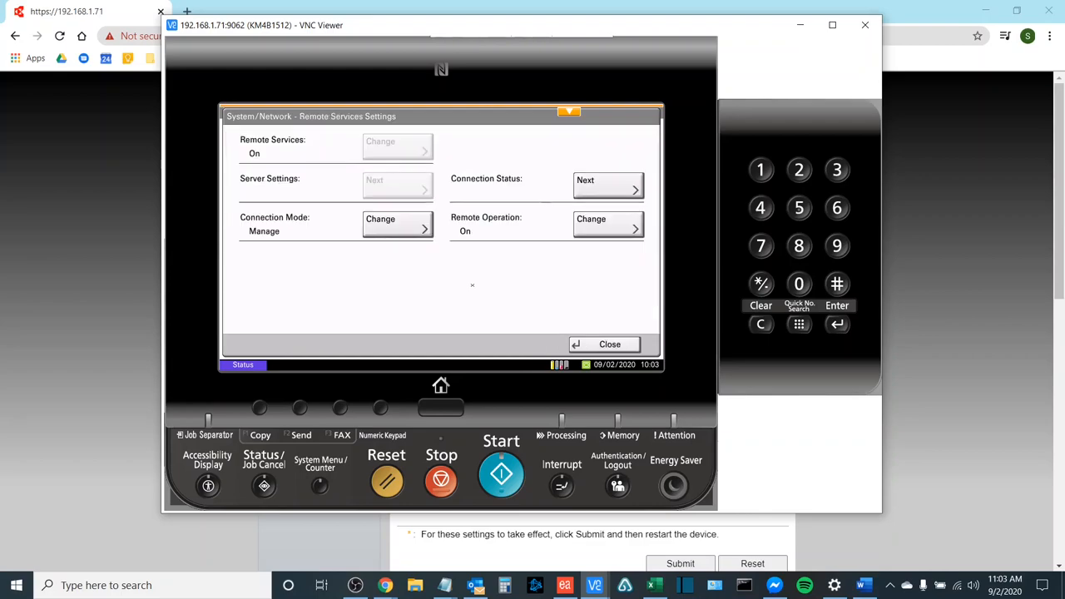